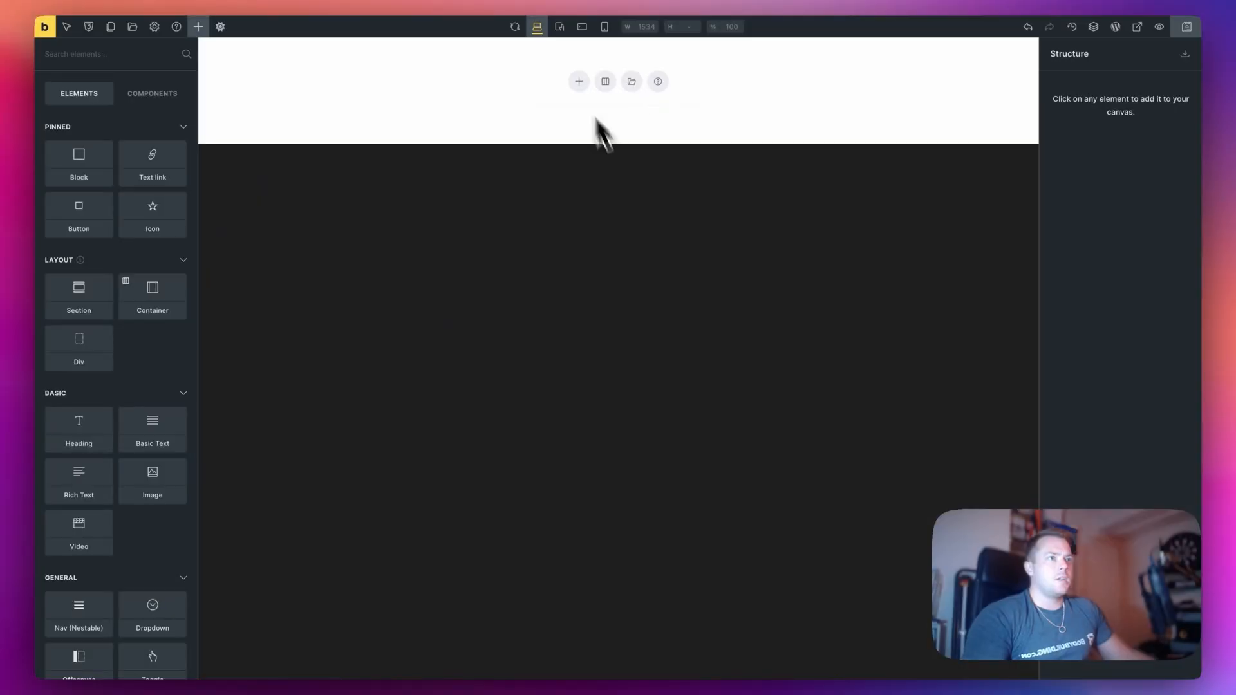
# Add an 'I am a heading' heading to the page and open its settings
pyautogui.click(578, 81)
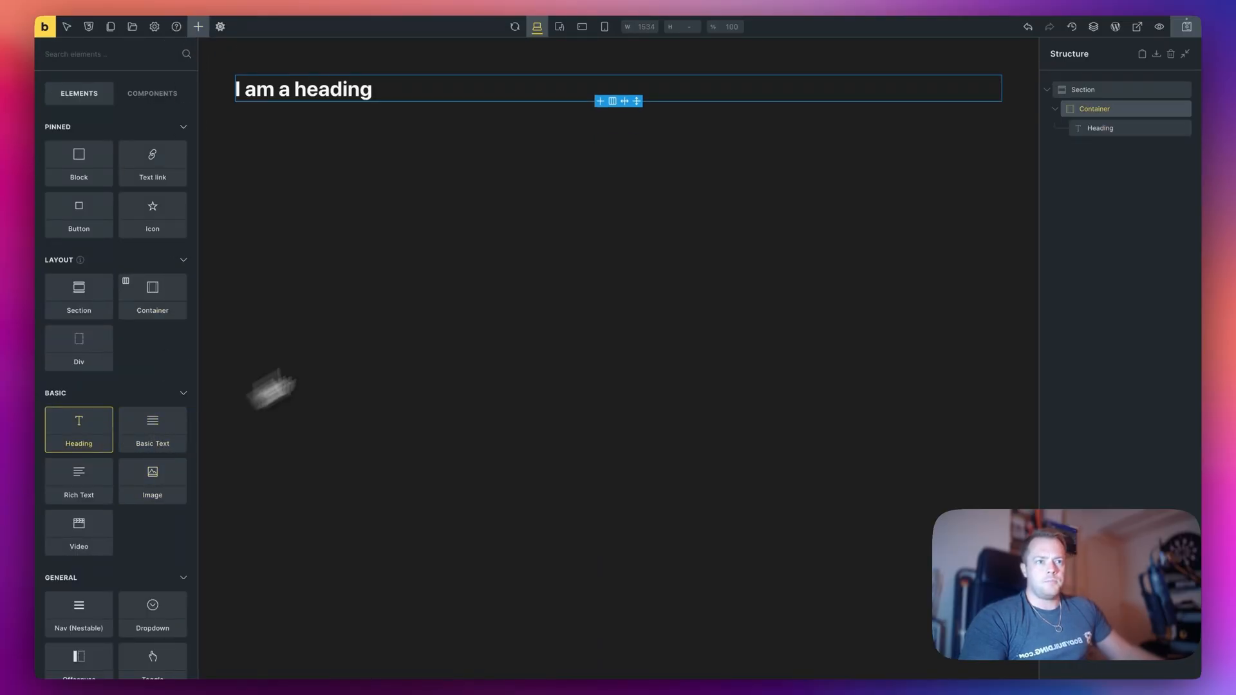
pyautogui.click(303, 88)
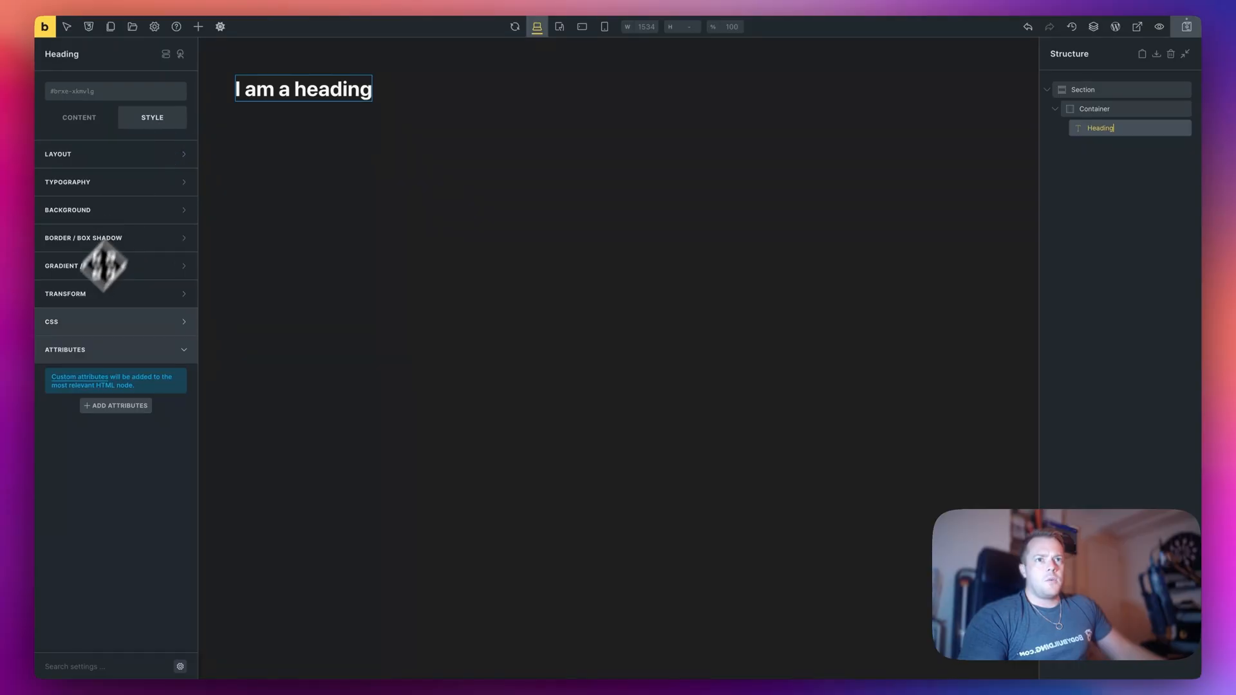
# Add a custom attribute named data-attribute with the value luke to the heading
pyautogui.click(115, 405)
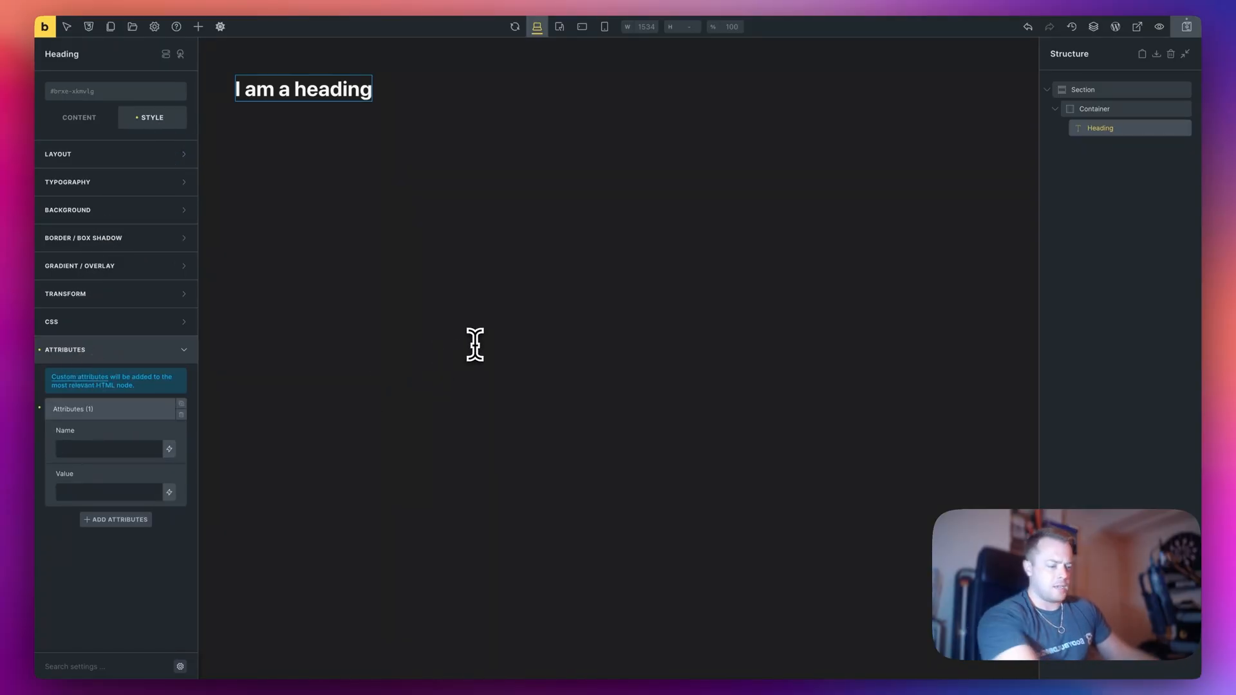
pyautogui.write('data-attribute')
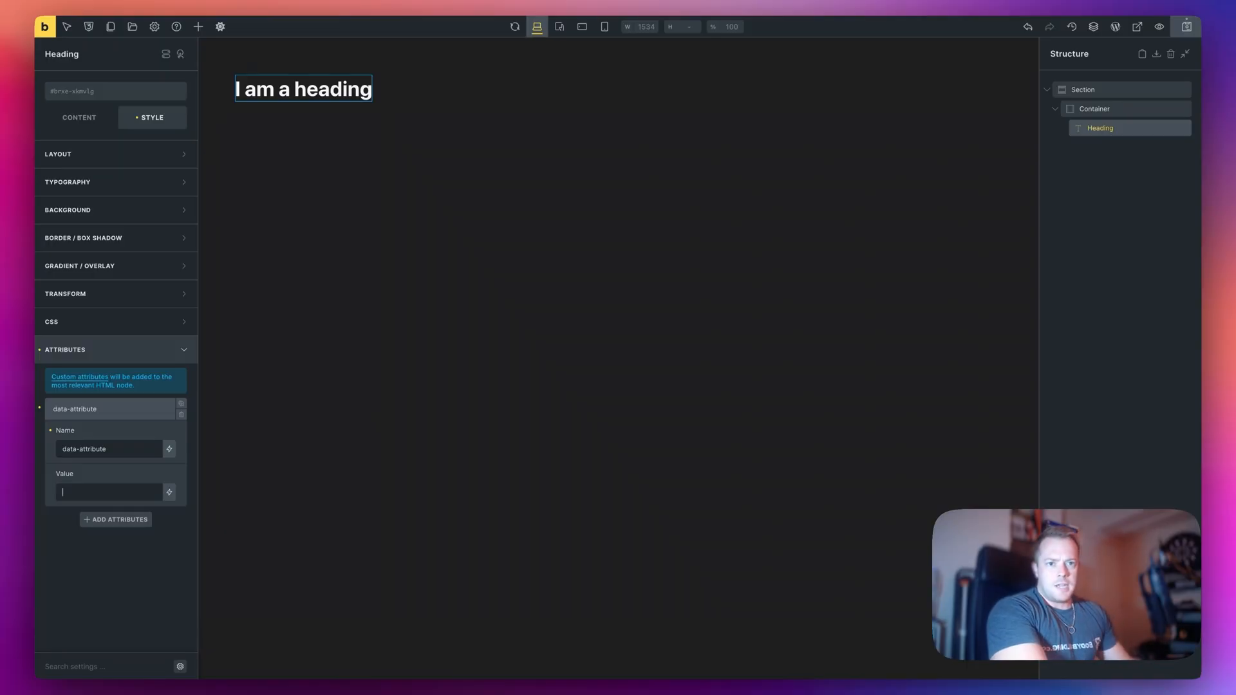
pyautogui.write('luke')
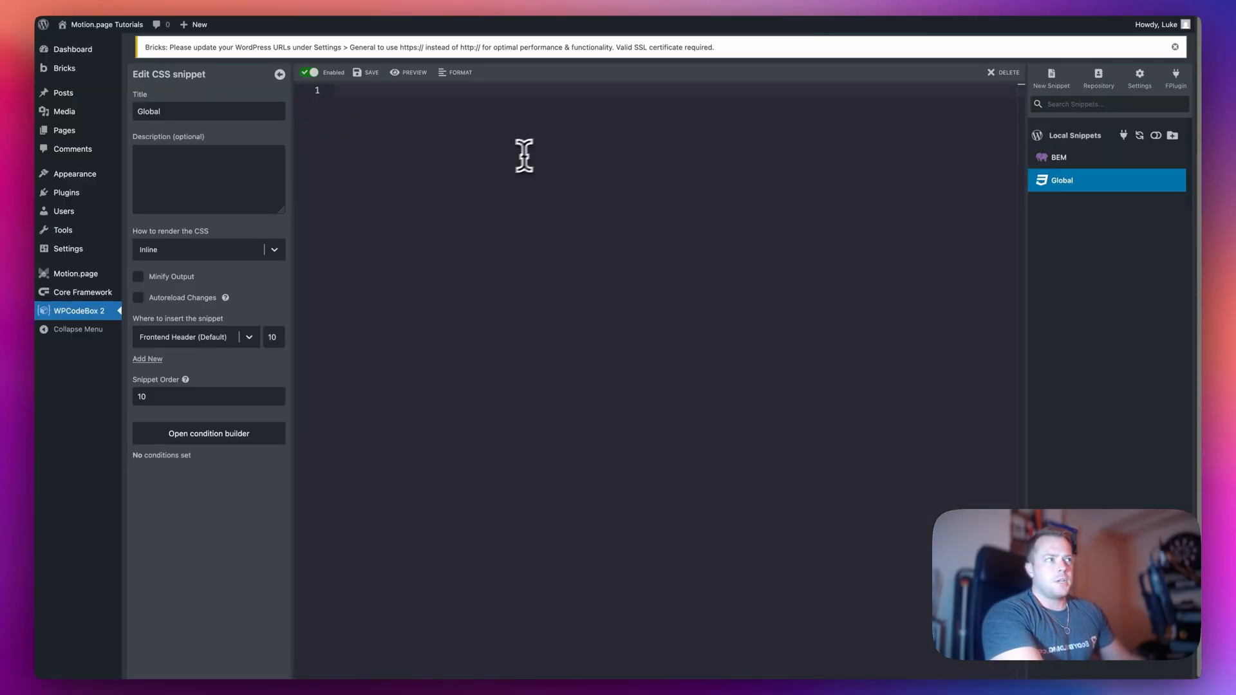
# Write a :root rule defining --da-luke-bg: blue; in the Global CSS snippet
pyautogui.write(':root{')
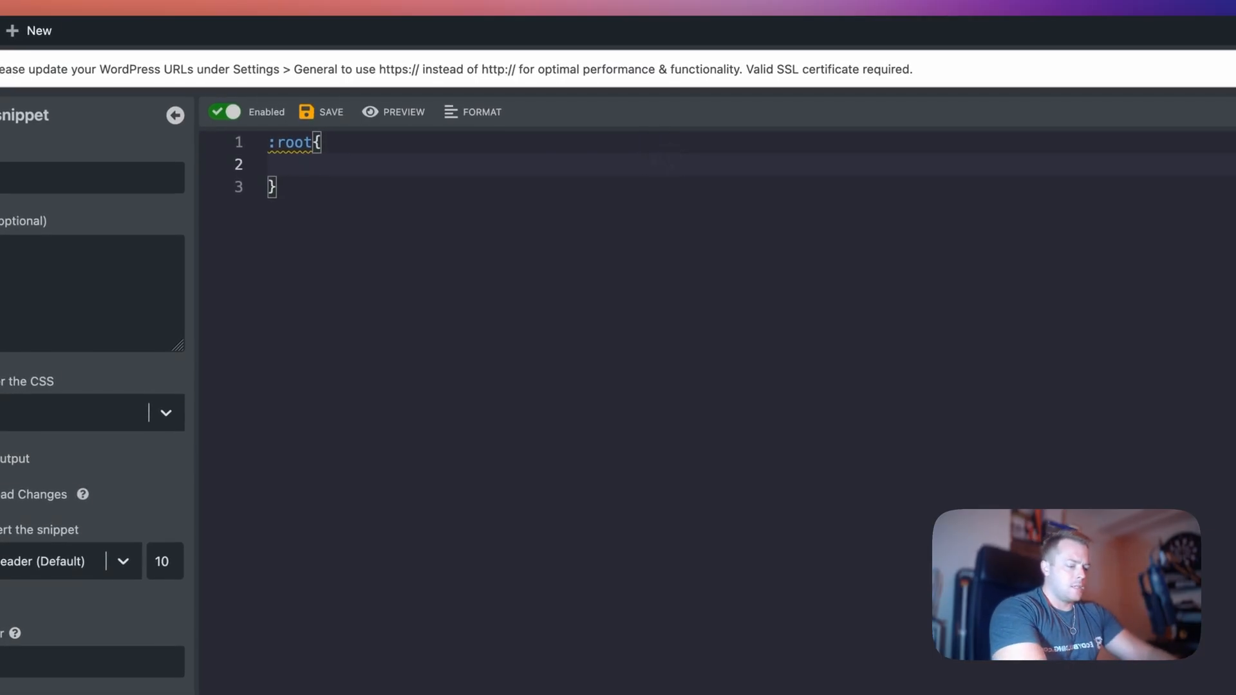
pyautogui.write('--da')
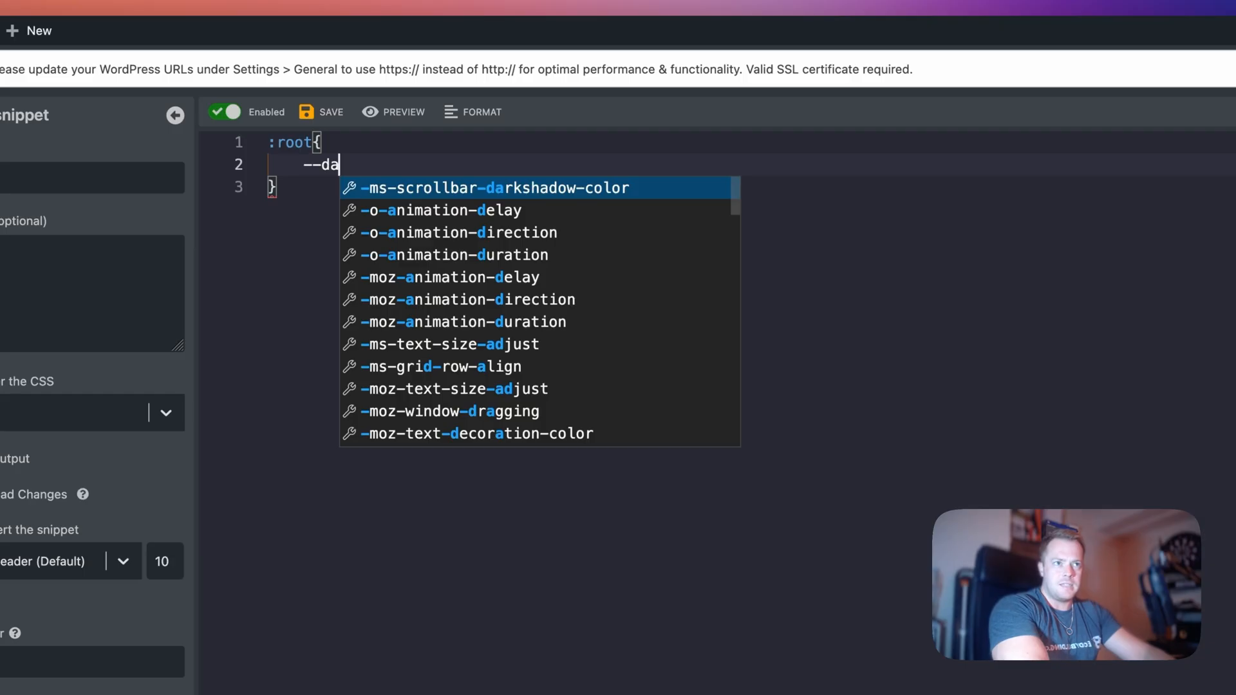
pyautogui.write('luke')
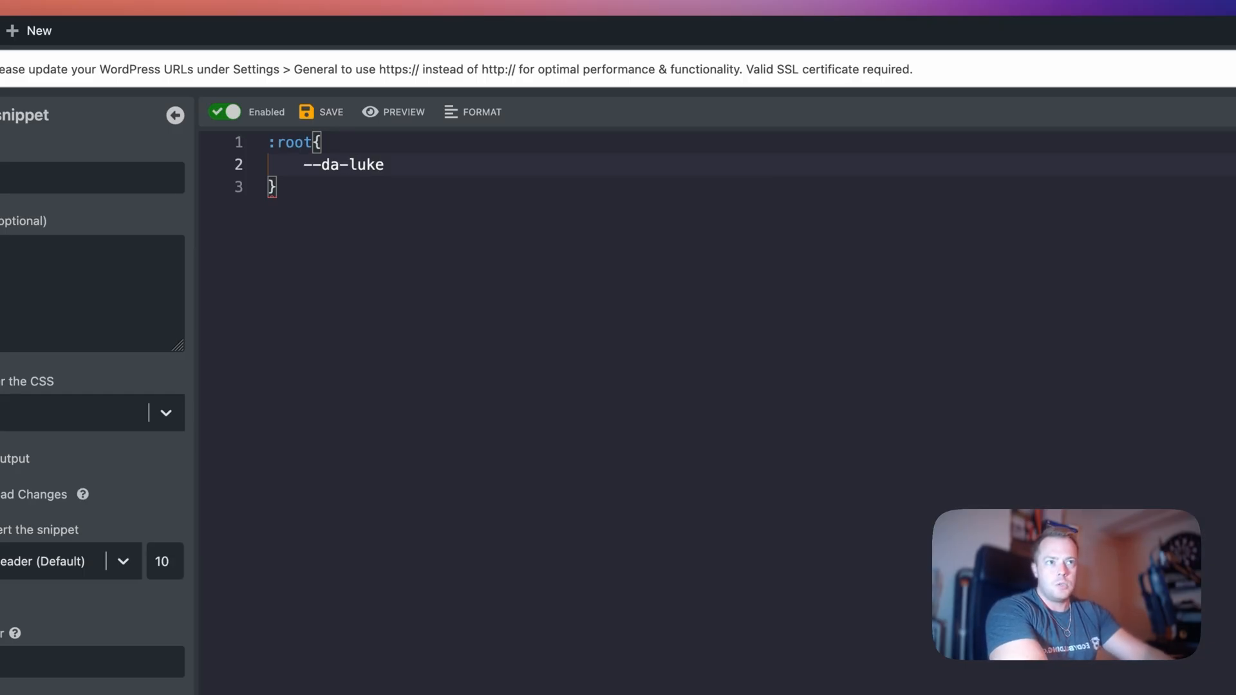
pyautogui.write('-')
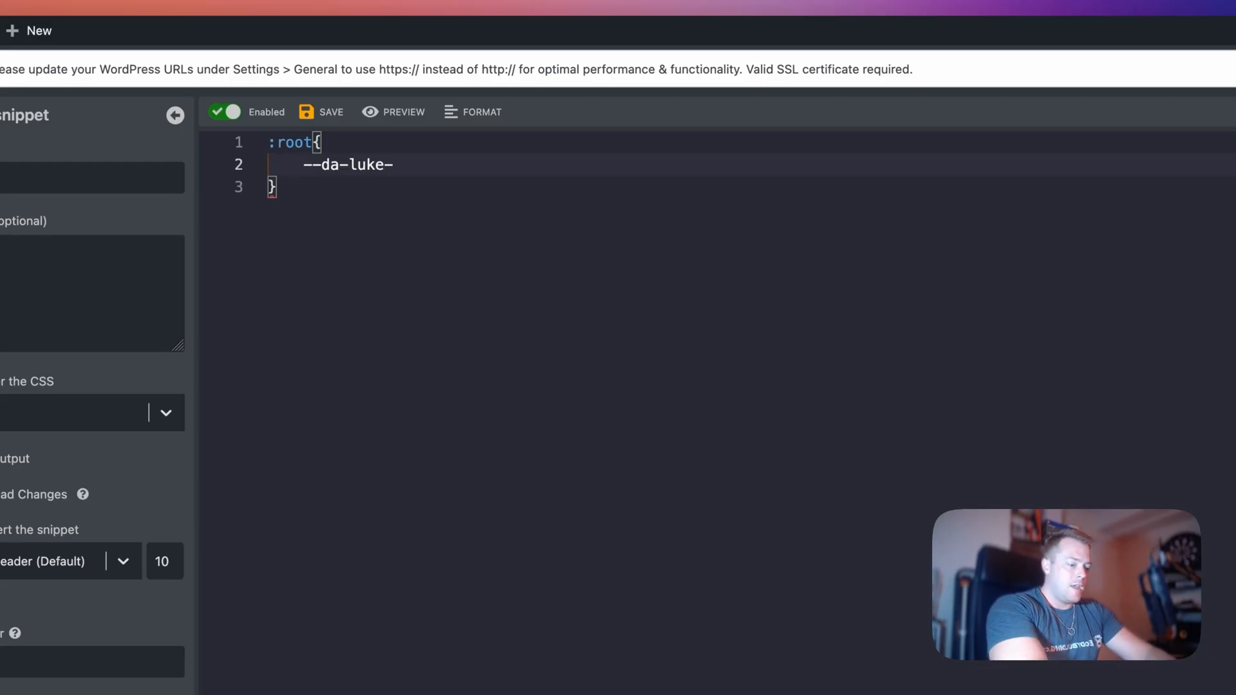
pyautogui.write('bg')
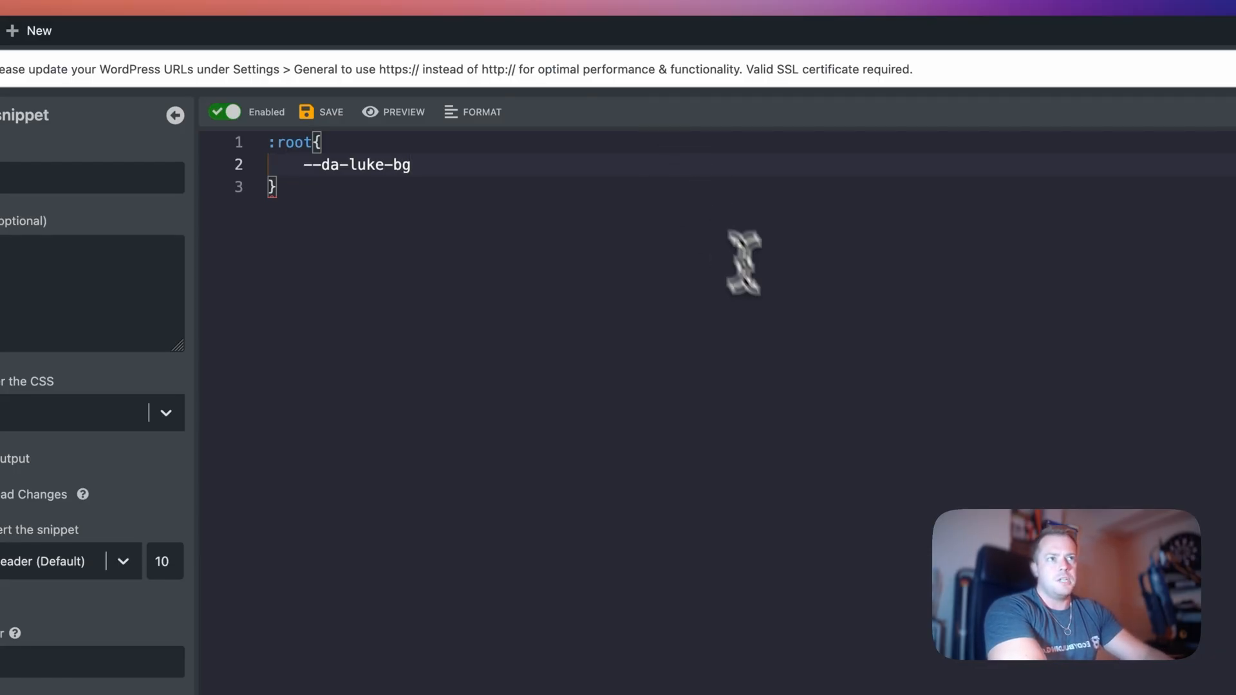
pyautogui.write(': blue;')
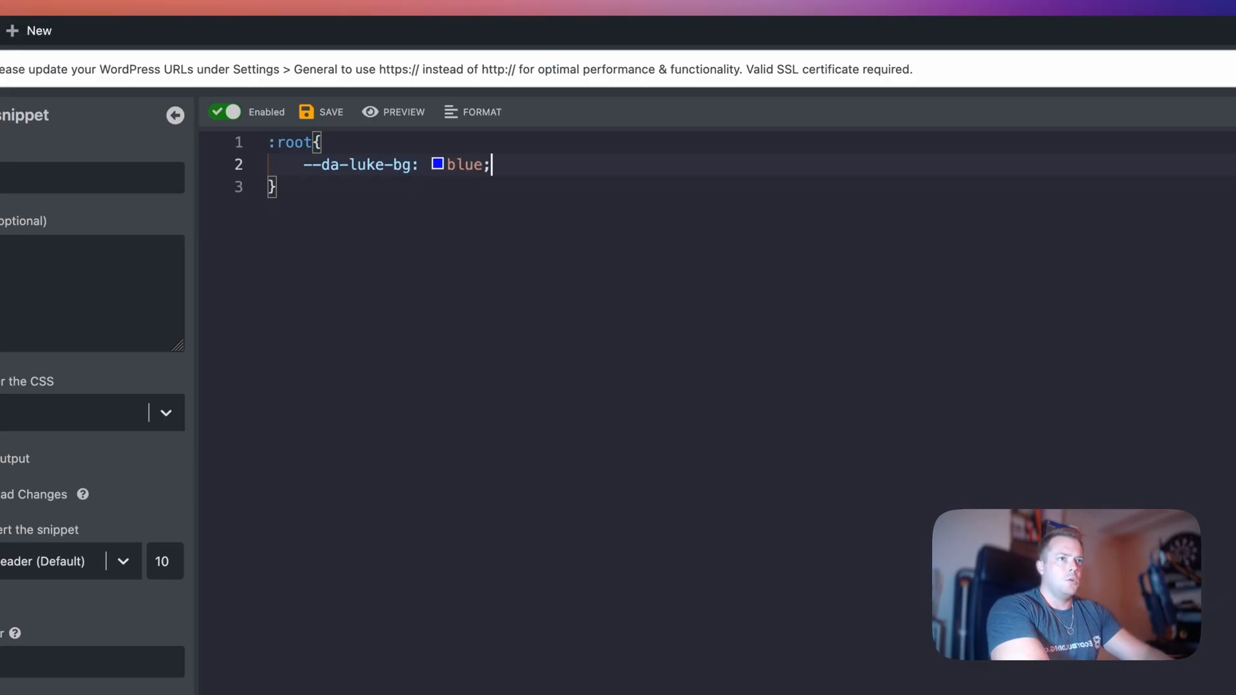
# Add a [data-attribute="luke"] rule with background-color using the --da-luke-bg variable
pyautogui.press('Enter')
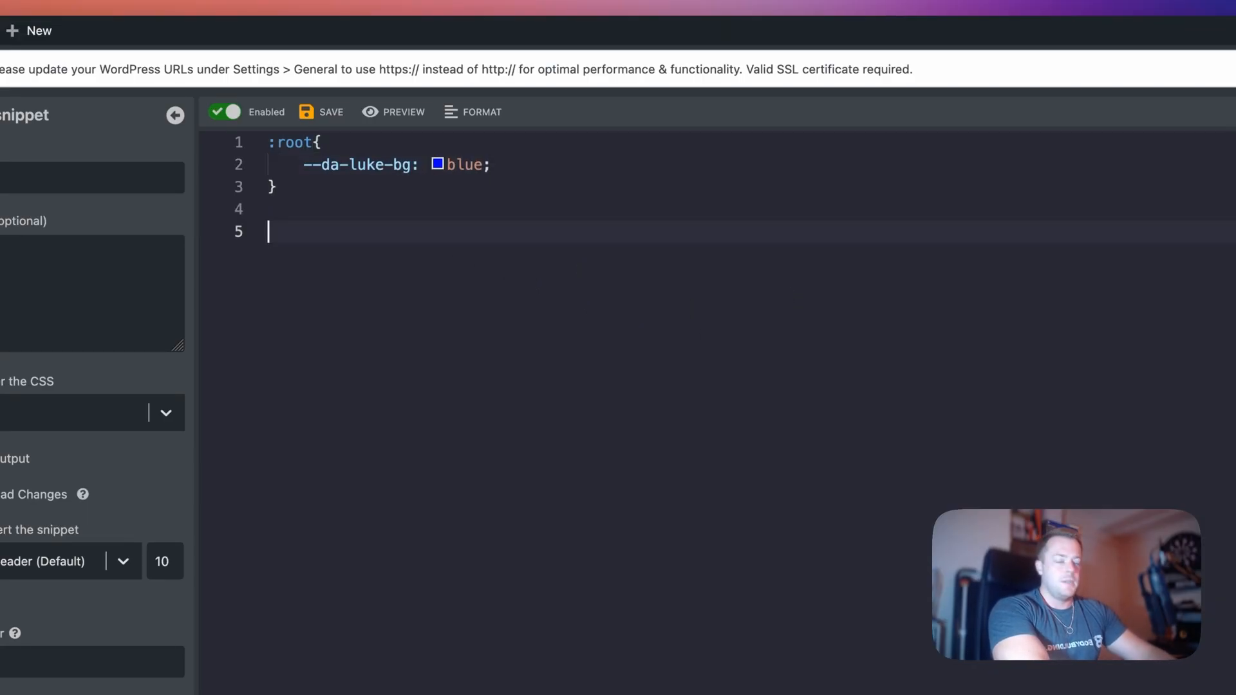
pyautogui.write('[data-')
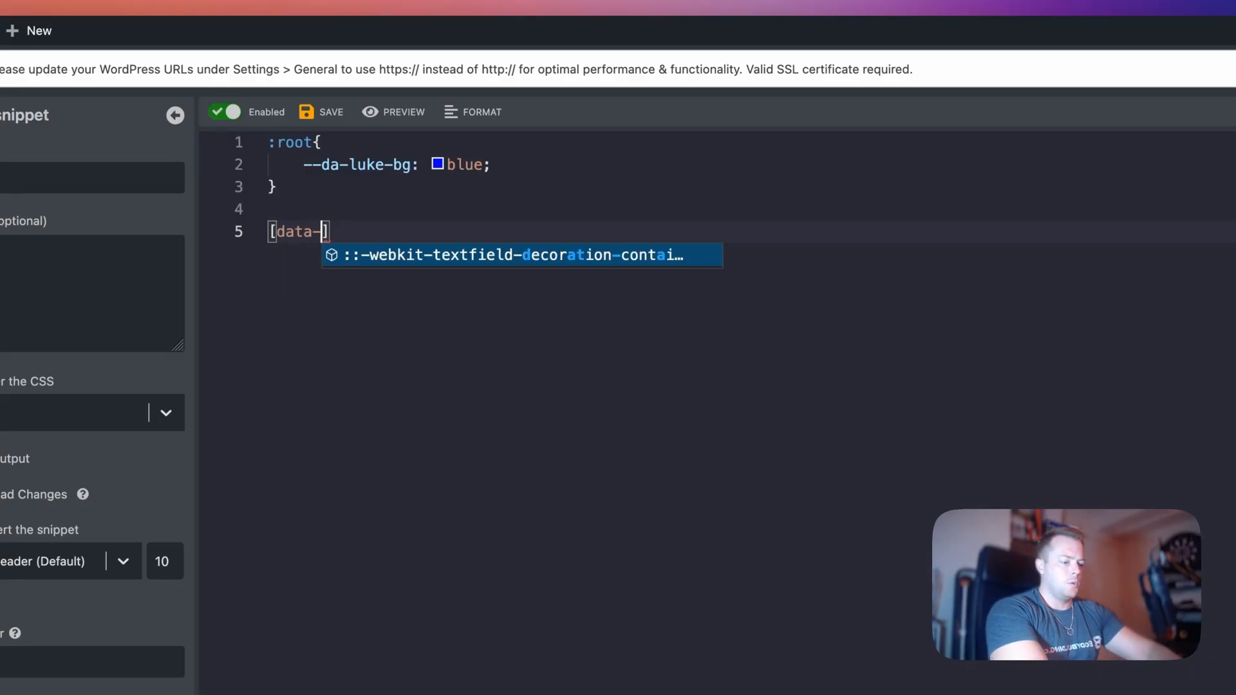
pyautogui.write('attribute=')
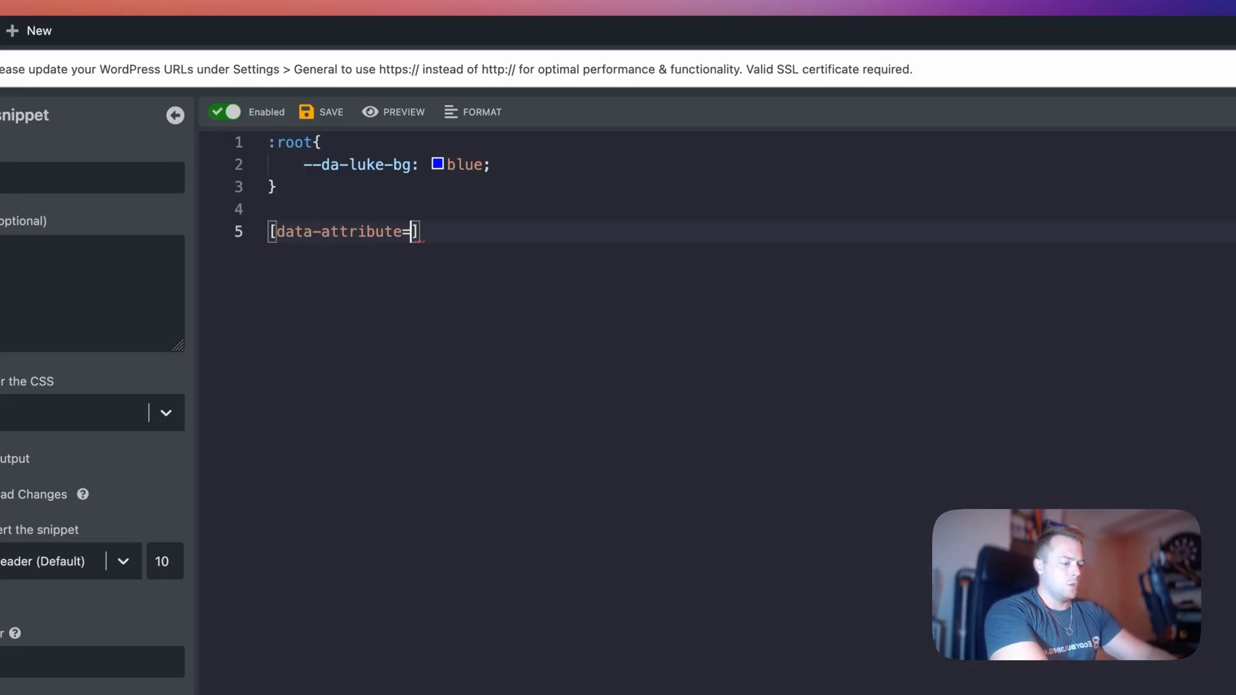
pyautogui.write('"luke"]{')
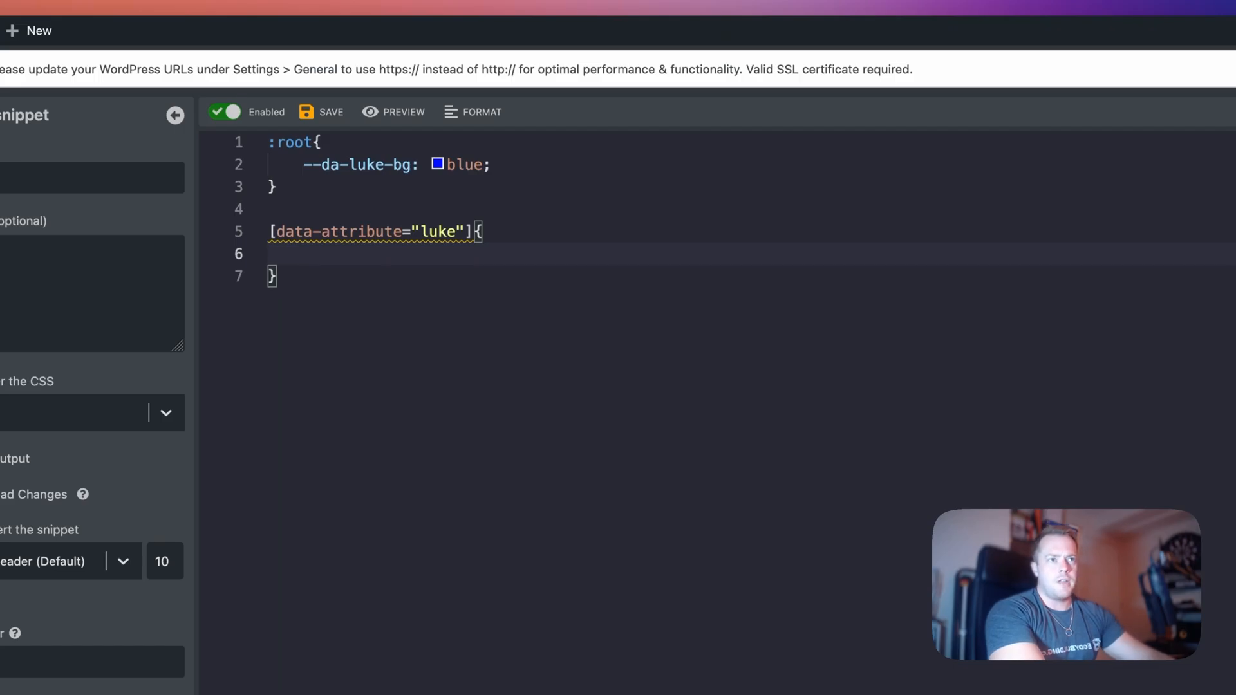
pyautogui.write('back')
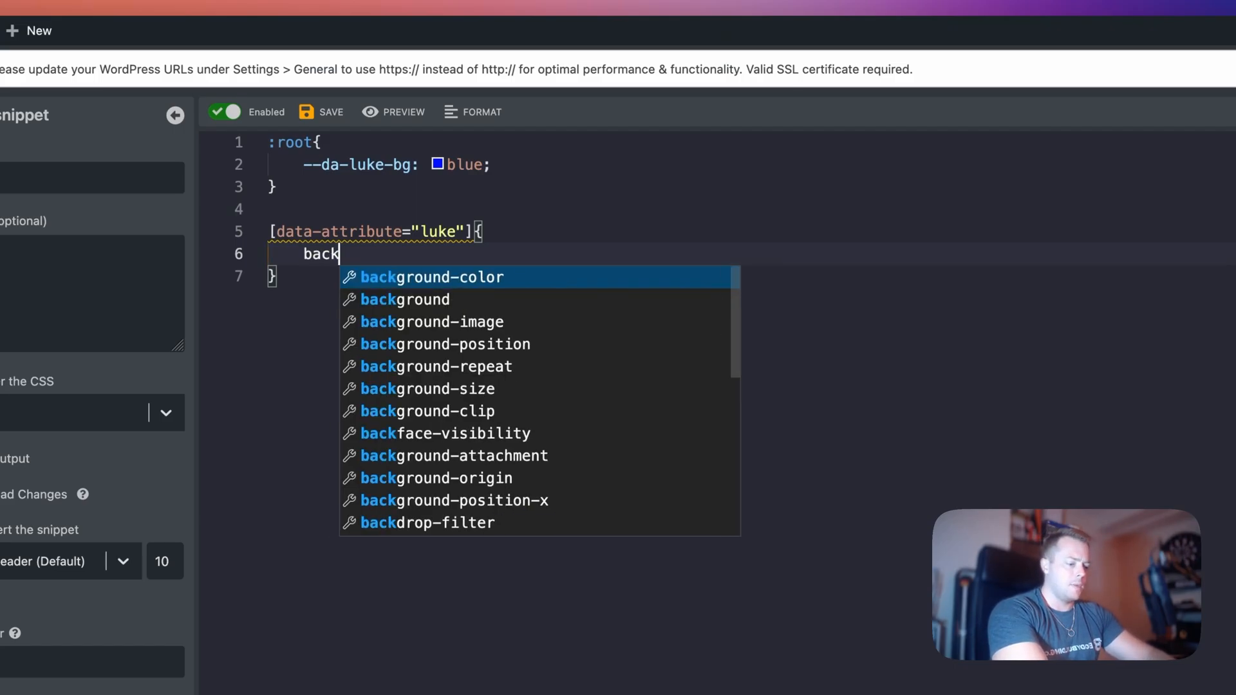
pyautogui.click(432, 277)
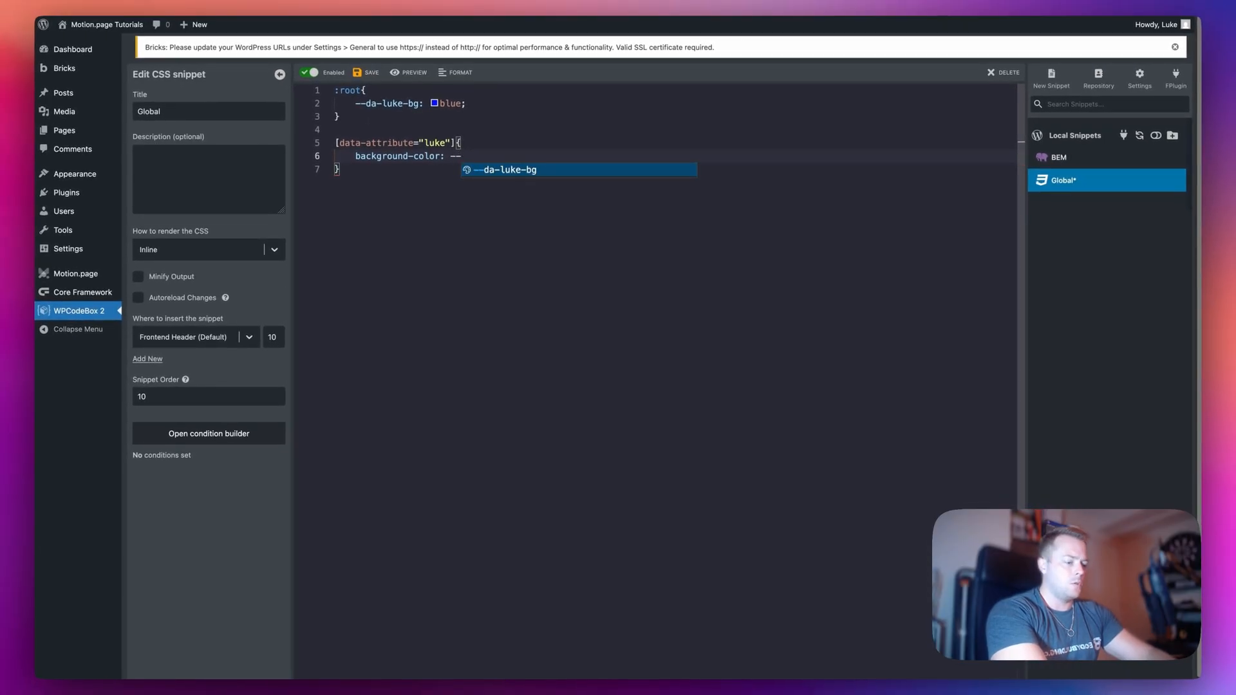
pyautogui.click(505, 169)
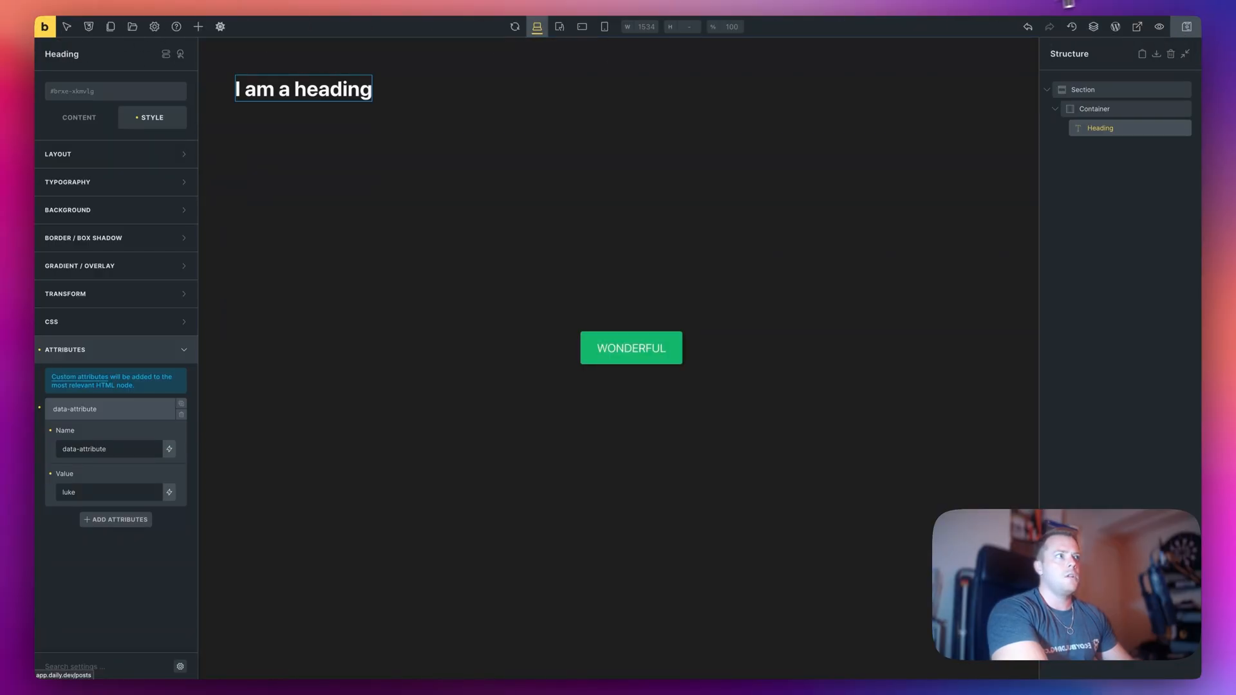
# Inspect the blue 'I am a heading' element on the front-end page
pyautogui.rightClick(242, 131)
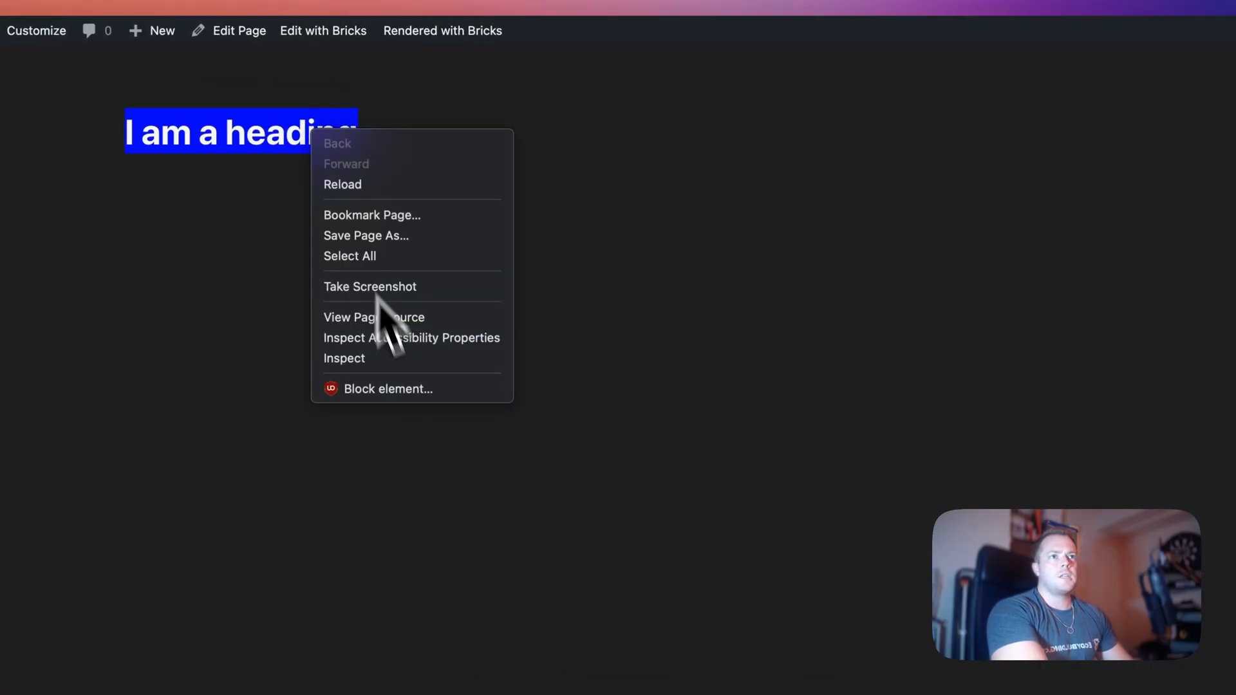
pyautogui.click(344, 358)
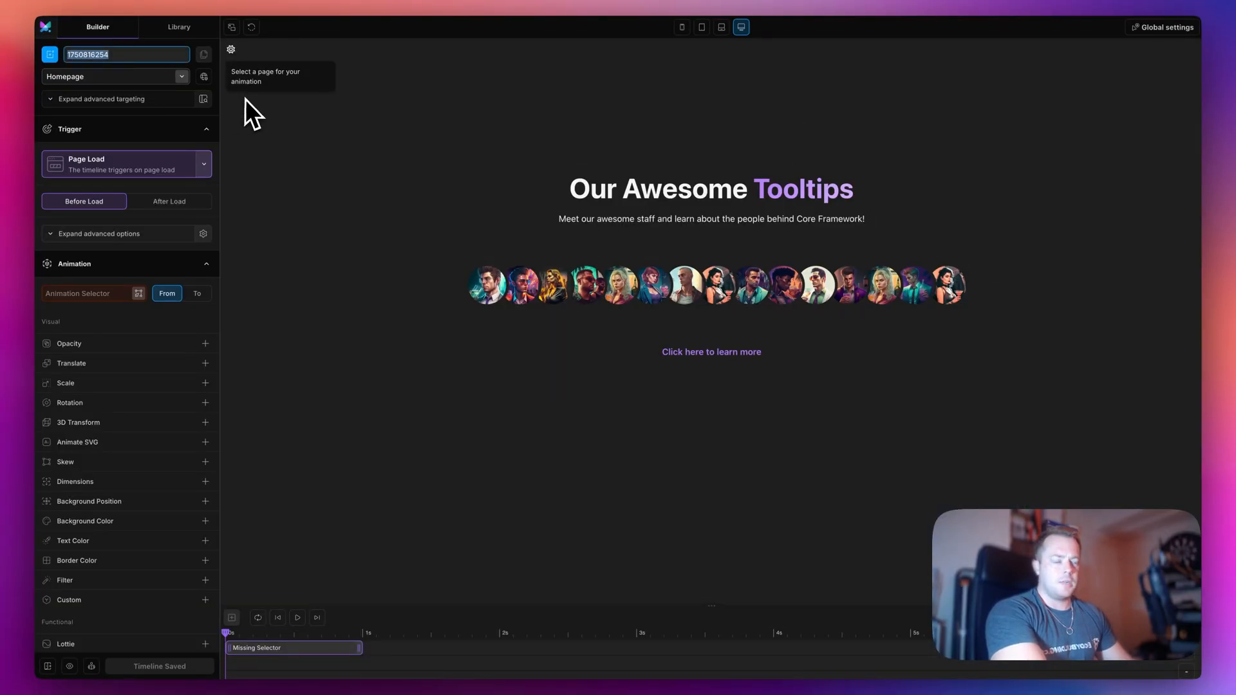
# Target the Data Attribute Targeting page in Motion.page and copy the --da-luke-bg variable name
pyautogui.write('data-attribute')
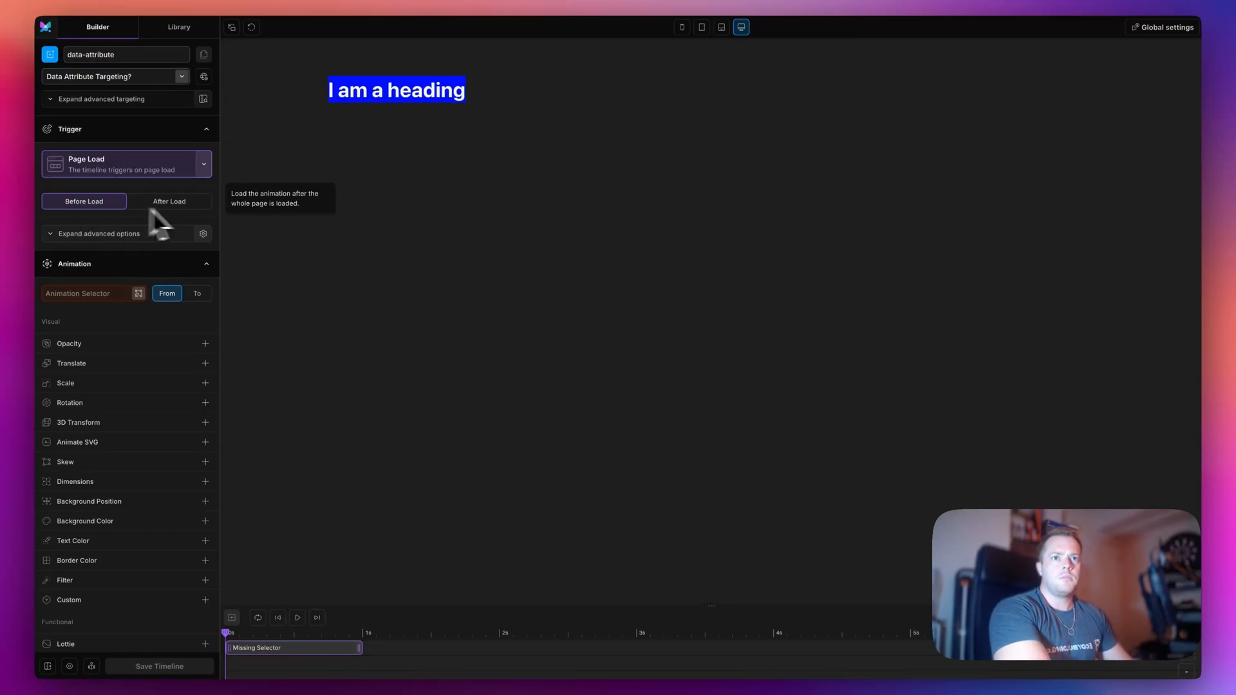
pyautogui.moveTo(415, 152)
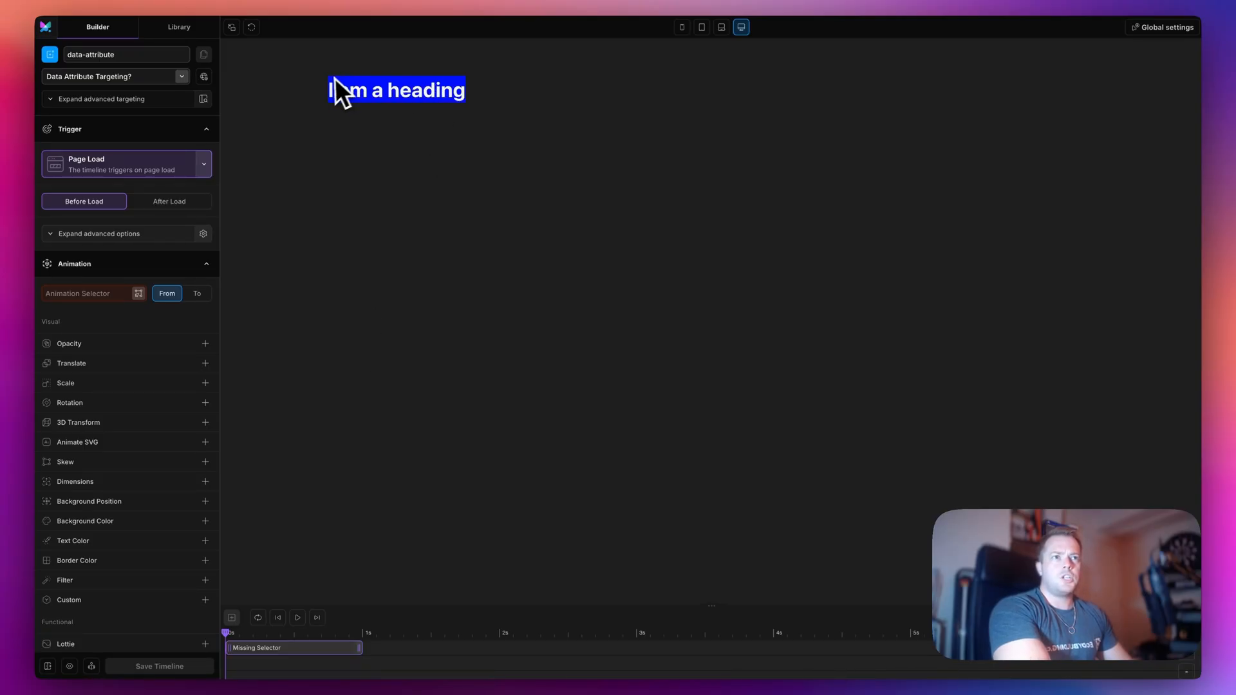
pyautogui.click(197, 294)
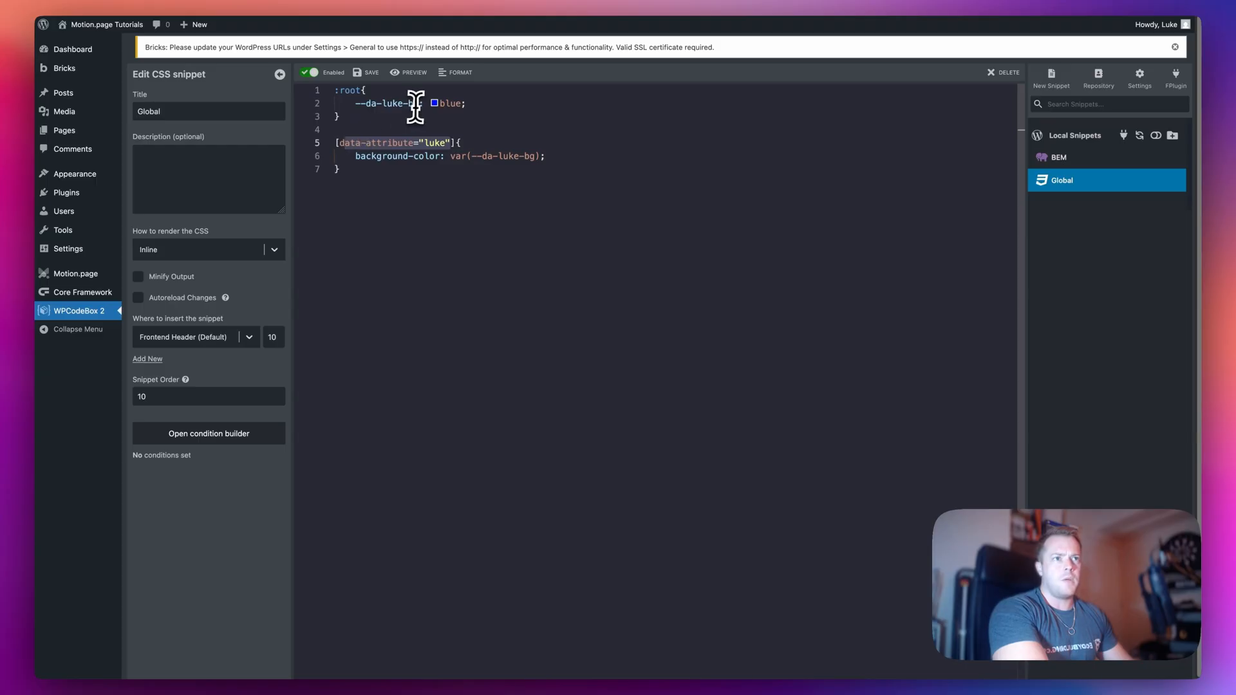
pyautogui.doubleClick(386, 103)
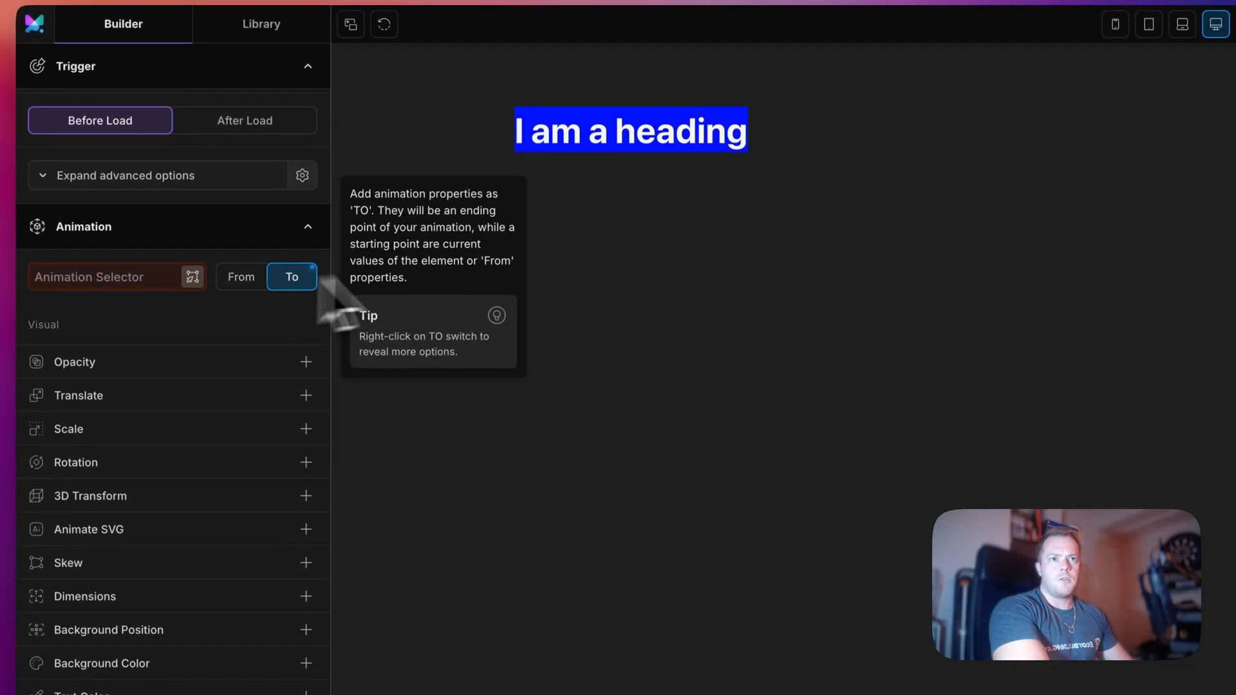
pyautogui.moveTo(683, 193)
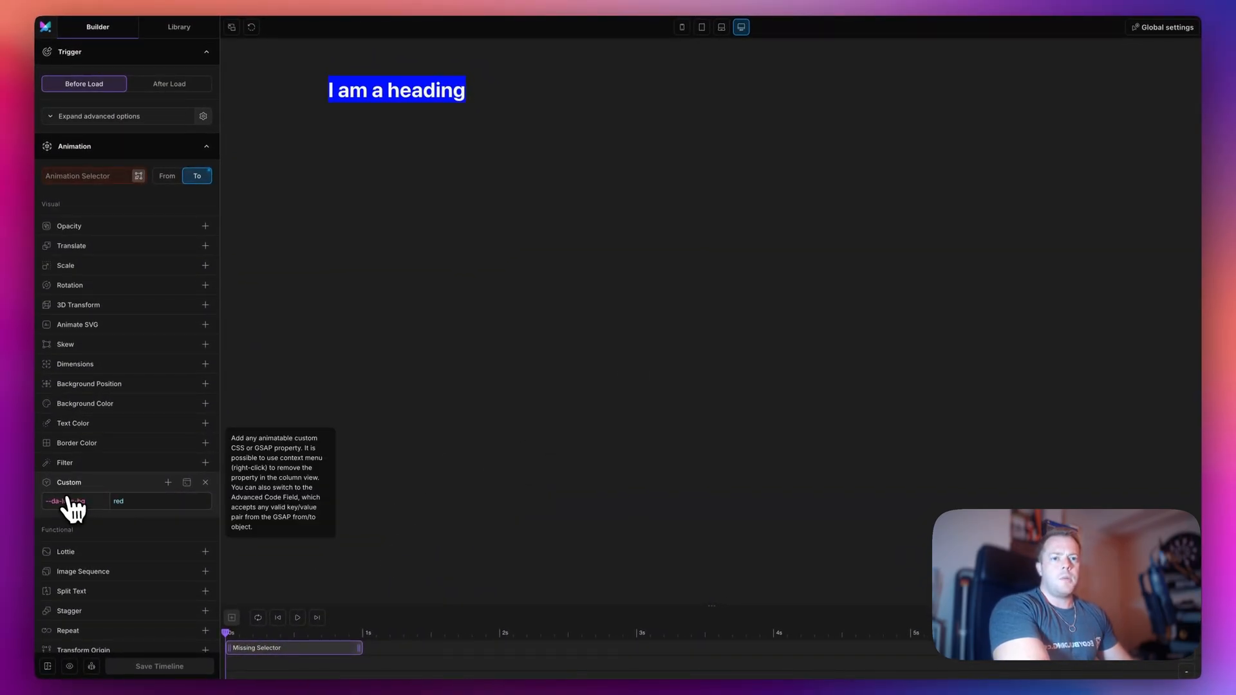
pyautogui.moveTo(88, 189)
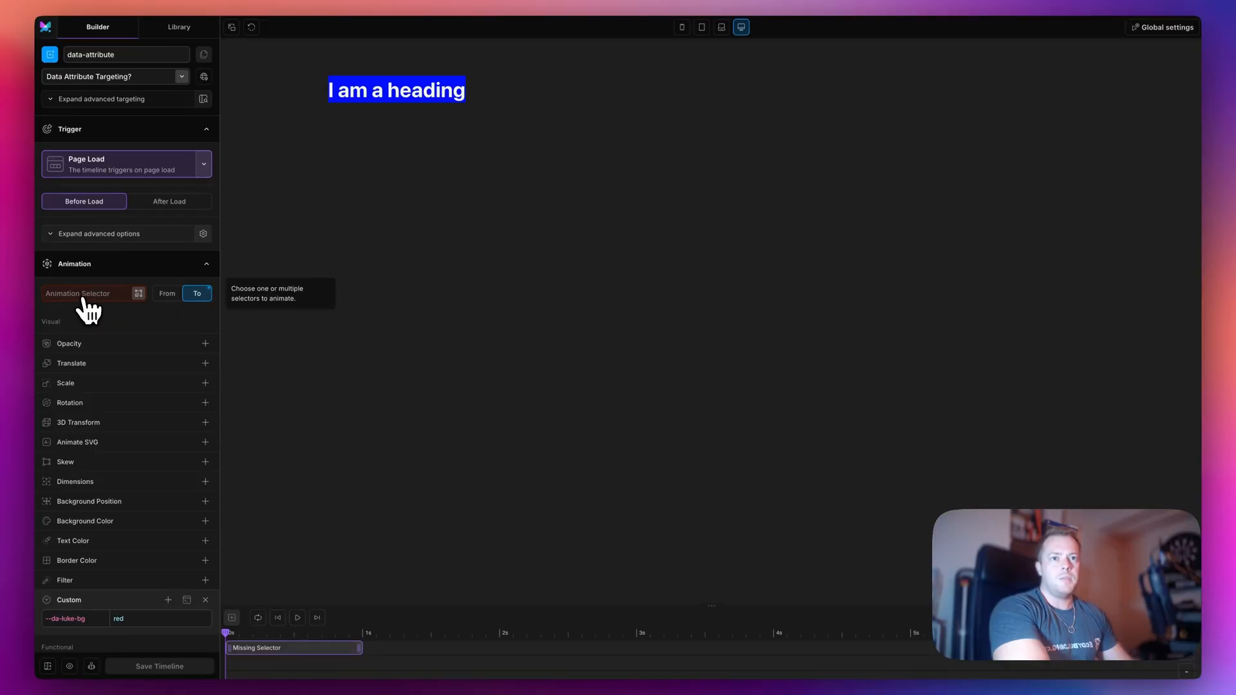
# Scroll the animation panel holding the --da-luke-bg custom property set to red
pyautogui.scroll(-3)
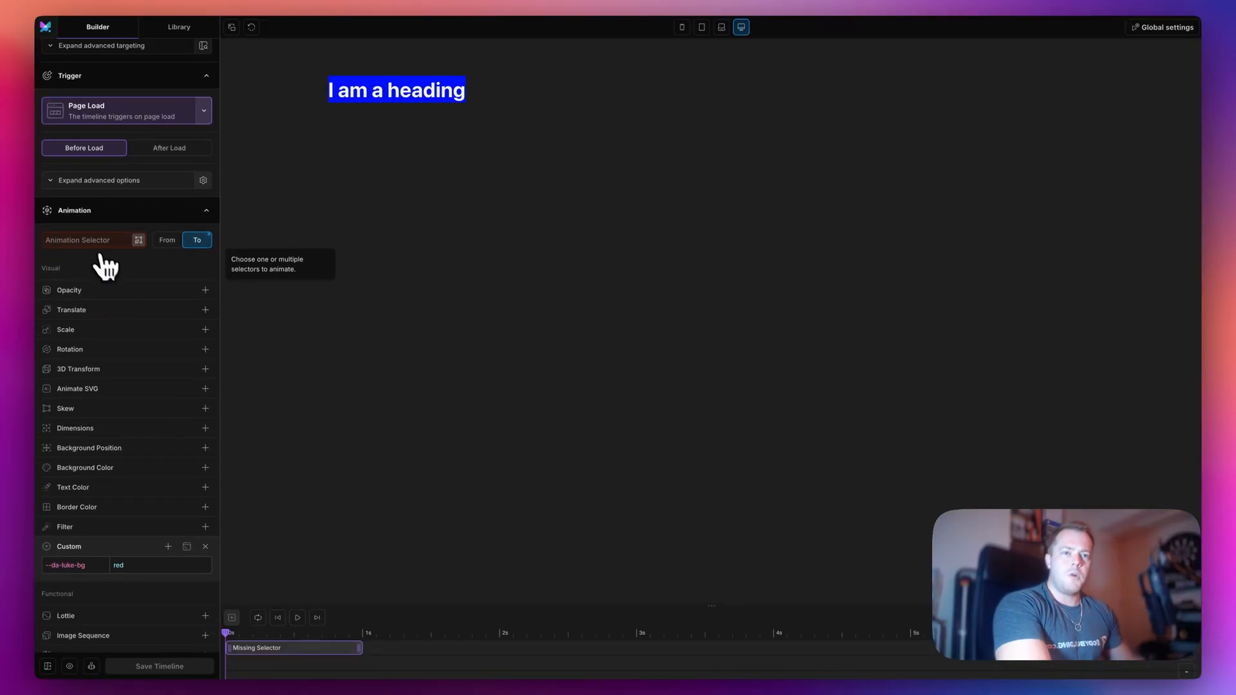
pyautogui.moveTo(150, 282)
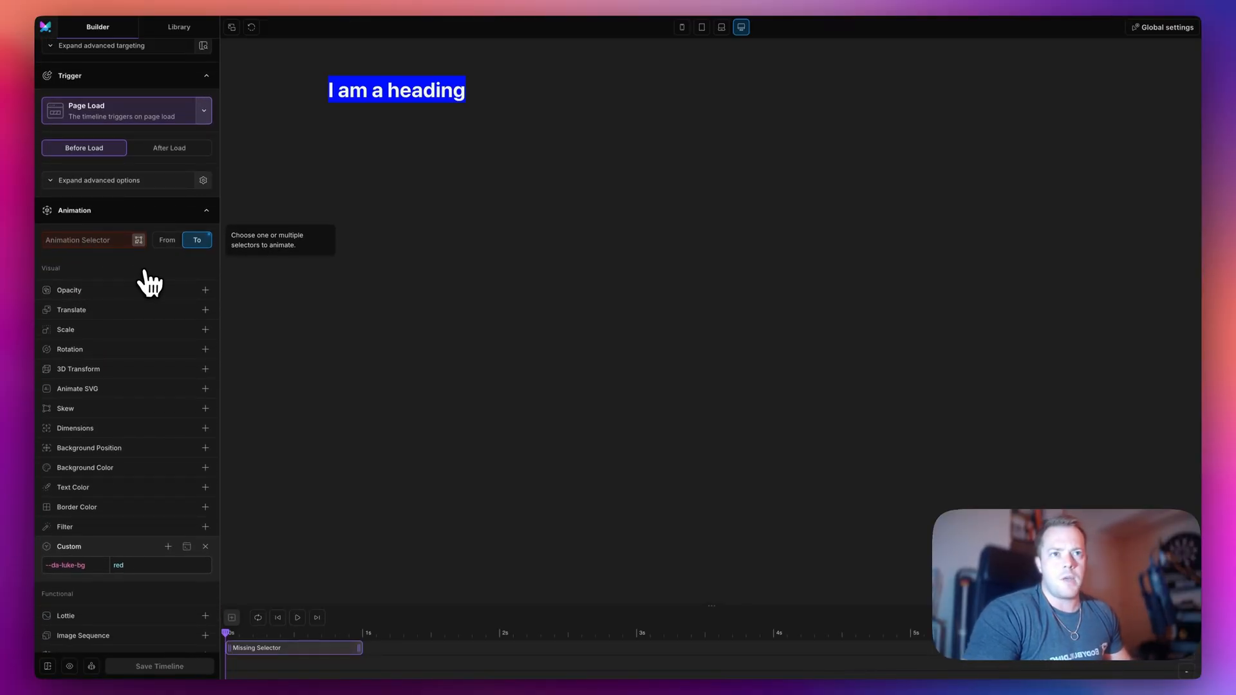
# Set the animation selector to body, remove the stray Opacity property, and save the timeline
pyautogui.write('body')
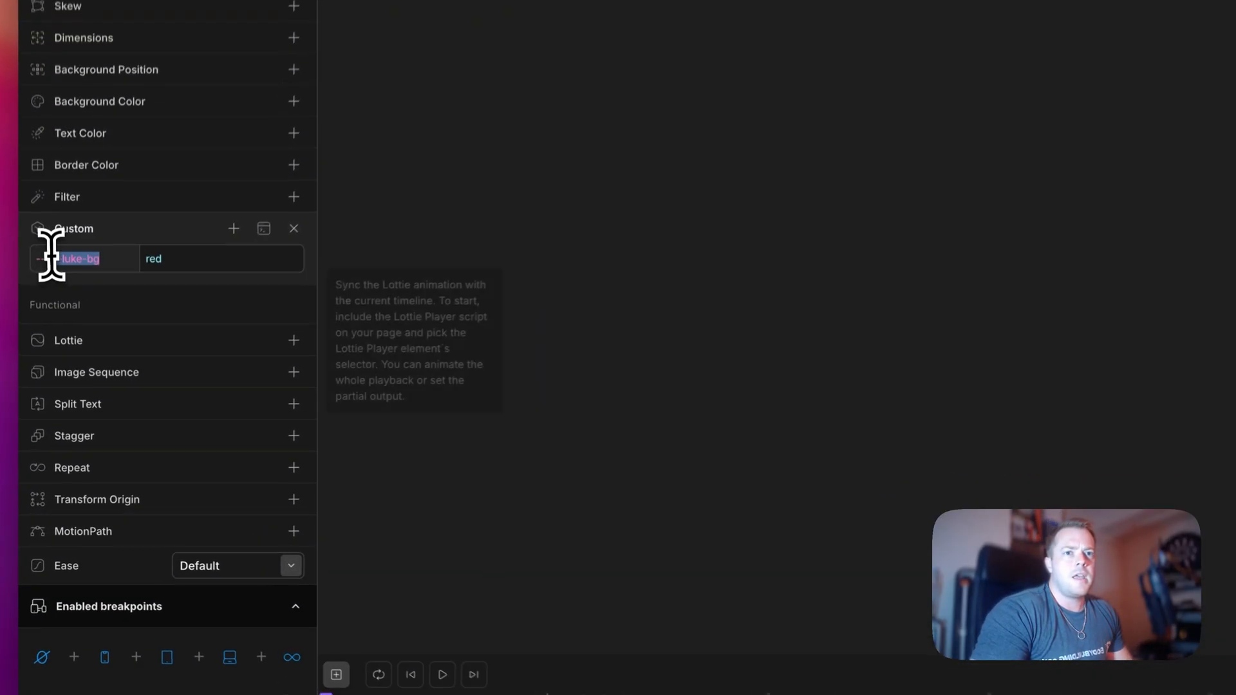
pyautogui.scroll(-3)
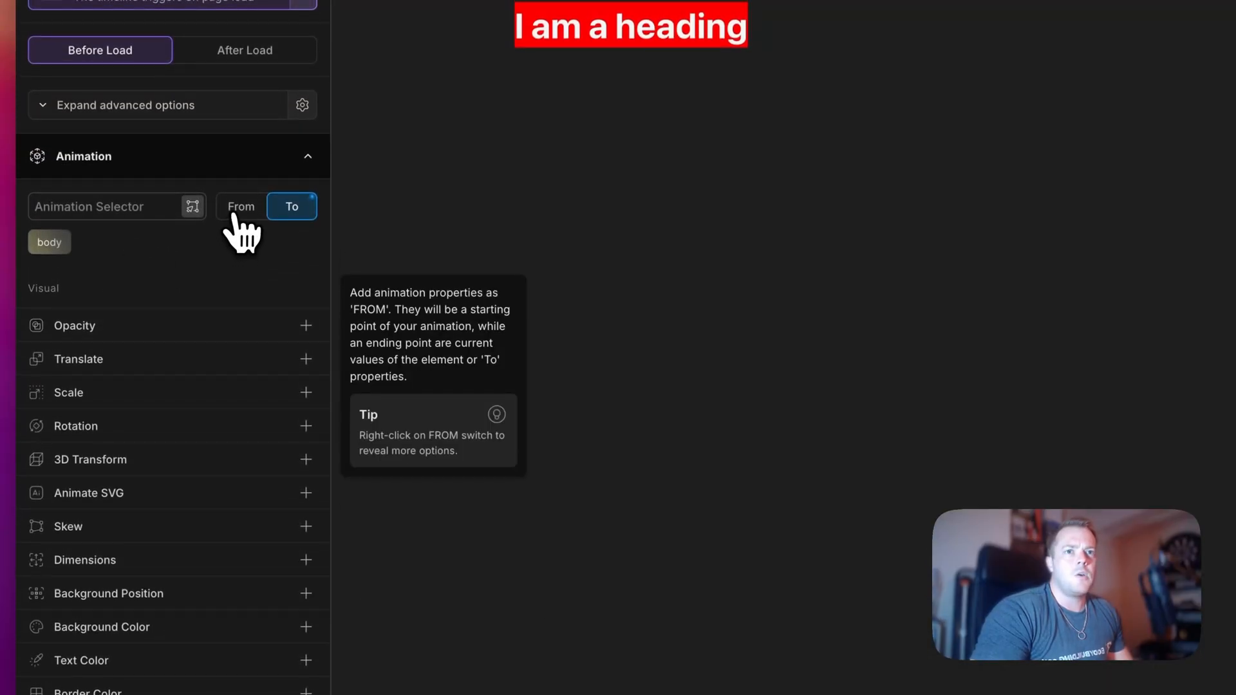
pyautogui.click(240, 206)
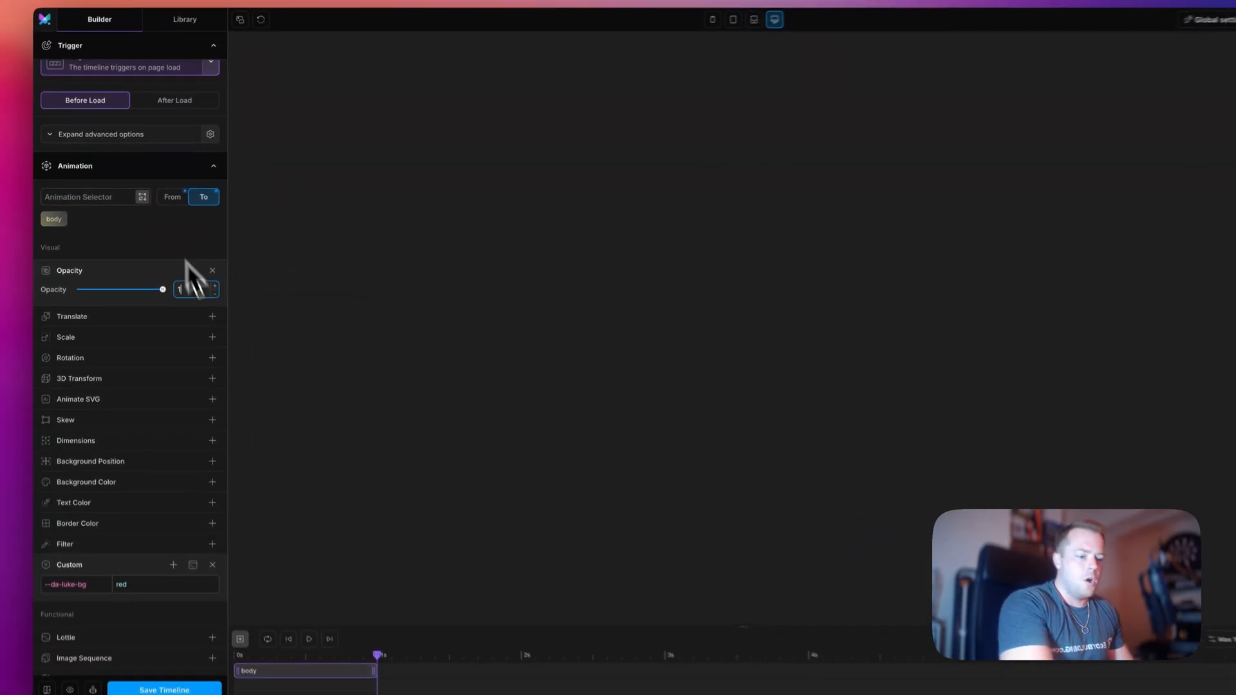
pyautogui.click(166, 196)
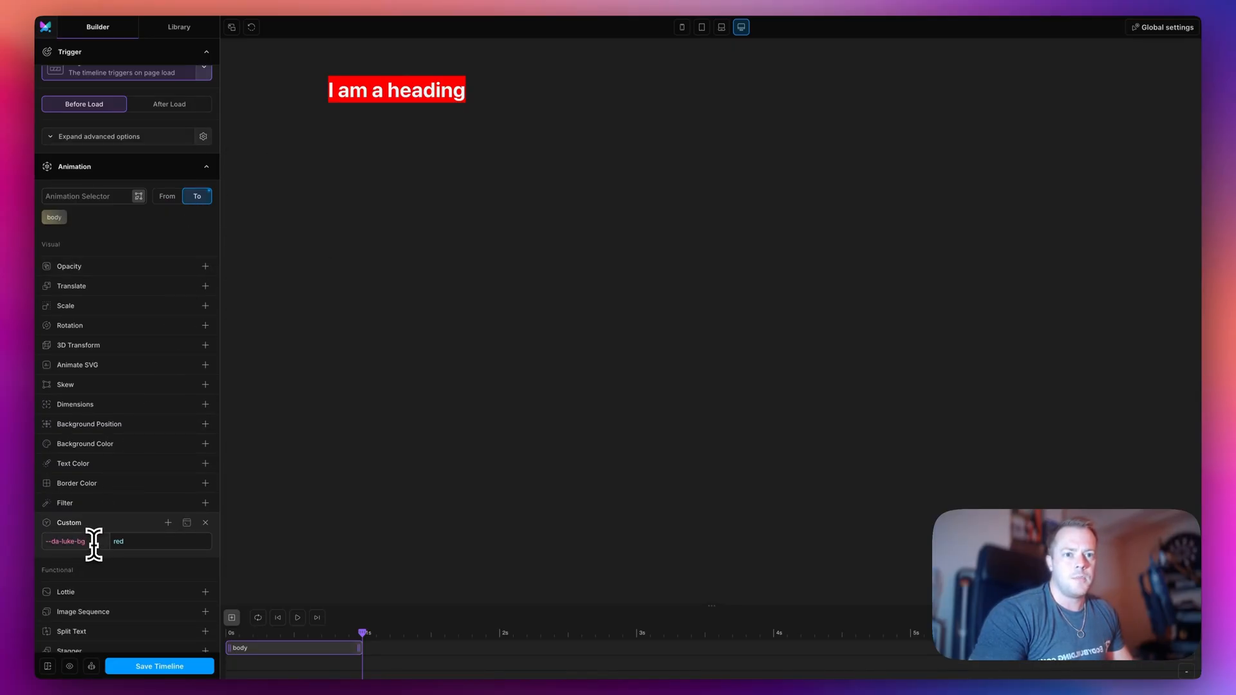
pyautogui.moveTo(66, 306)
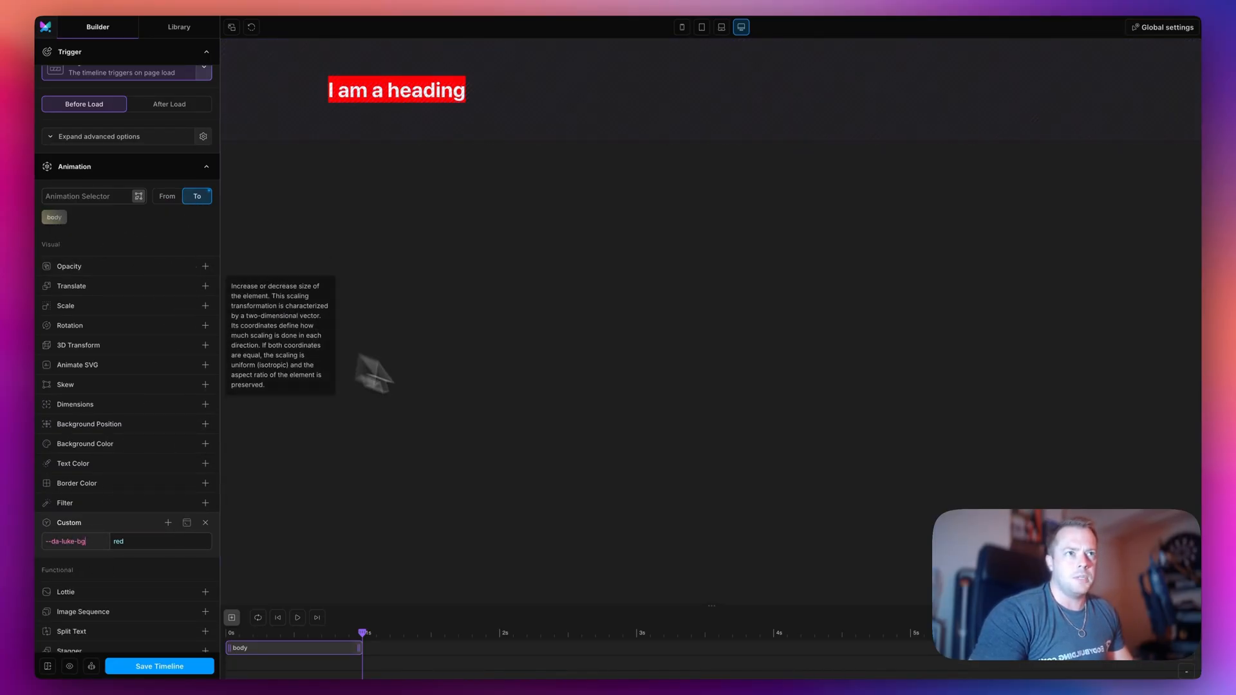
pyautogui.click(159, 666)
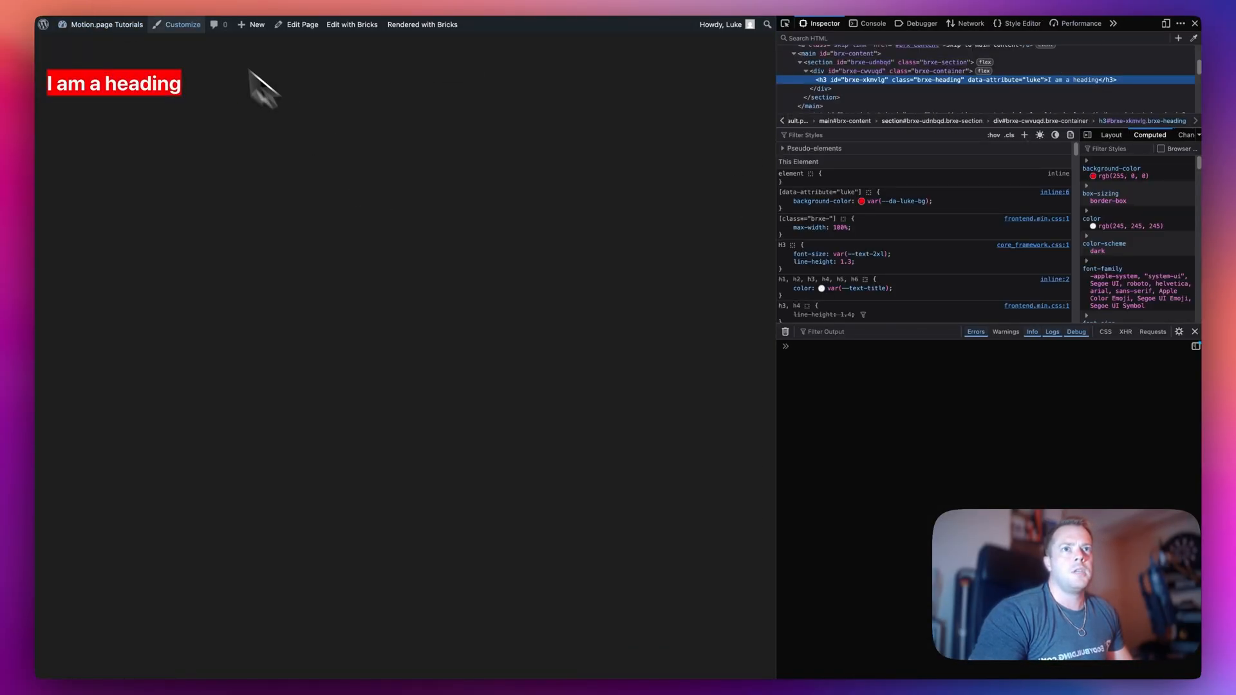
pyautogui.moveTo(221, 118)
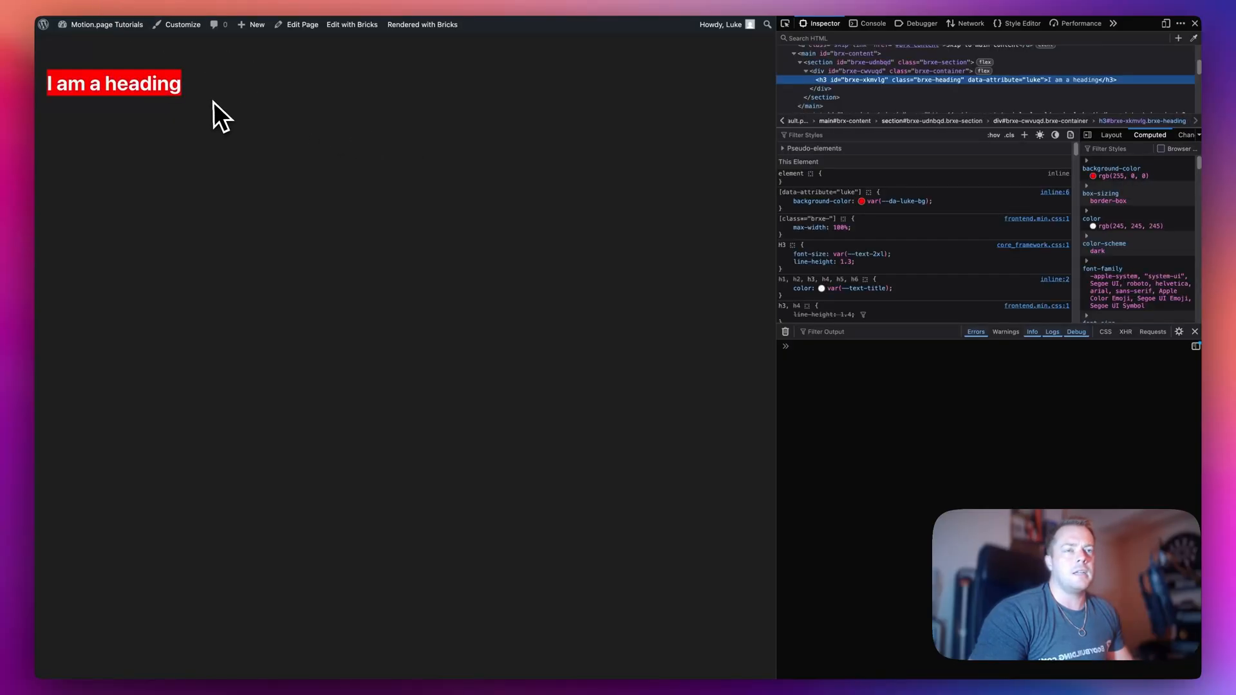
pyautogui.moveTo(200, 110)
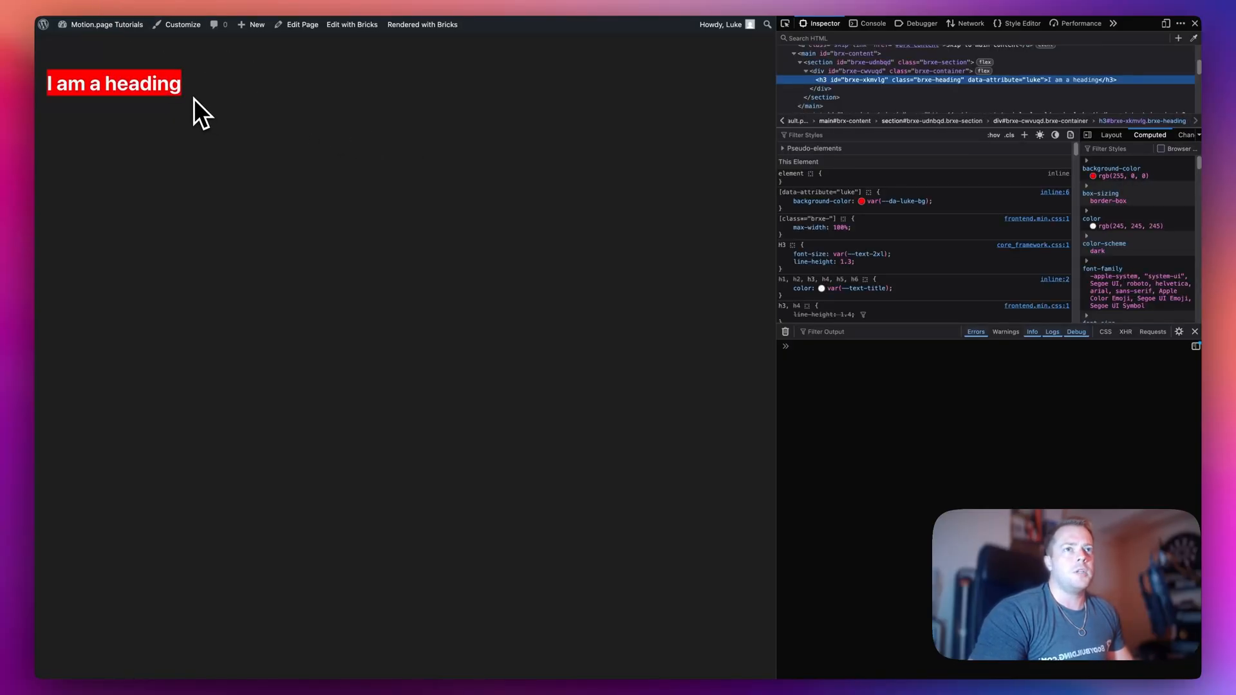